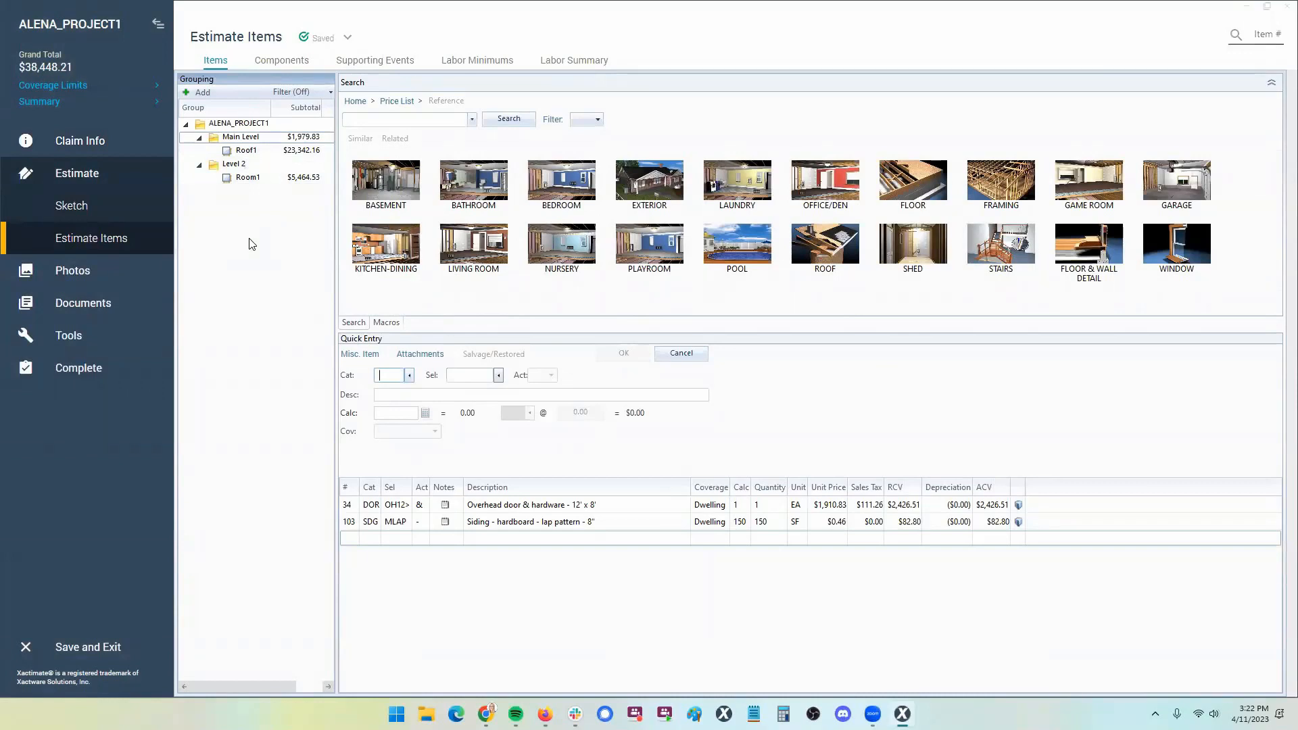
mouse_move(256, 284)
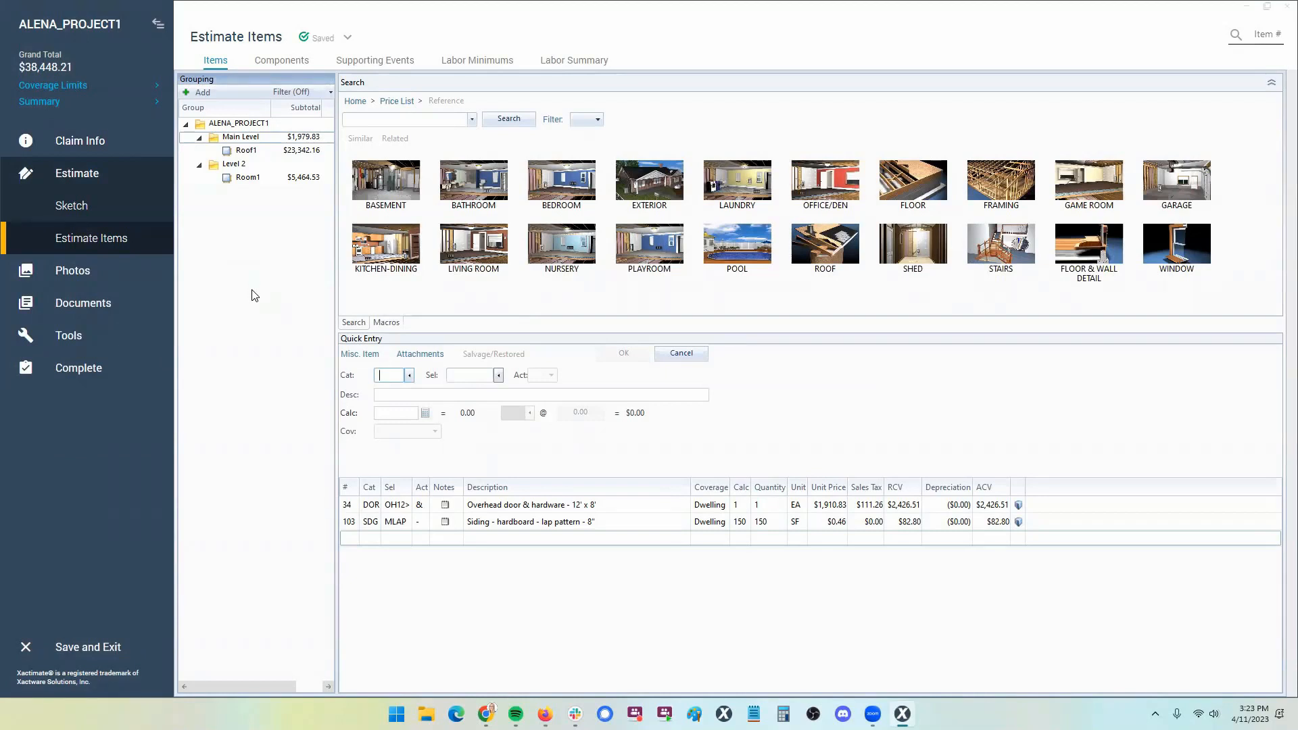
mouse_move(284, 314)
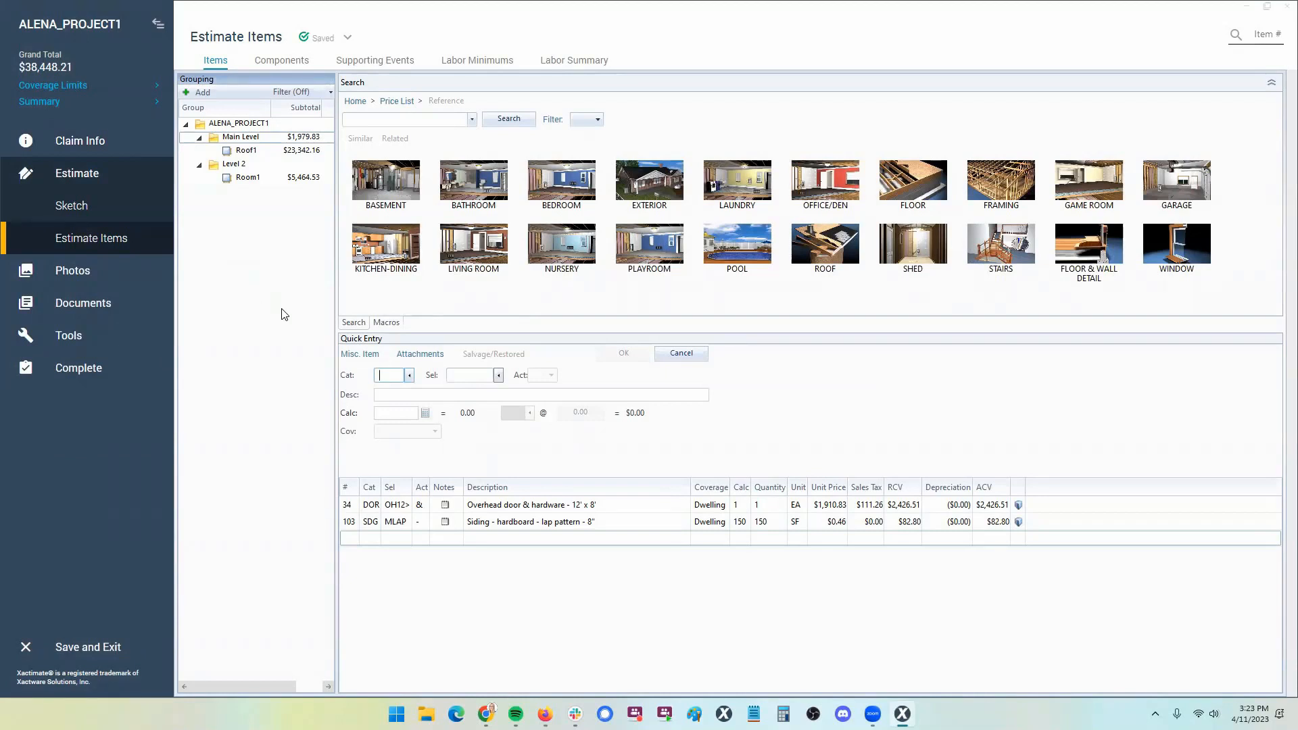
mouse_move(269, 307)
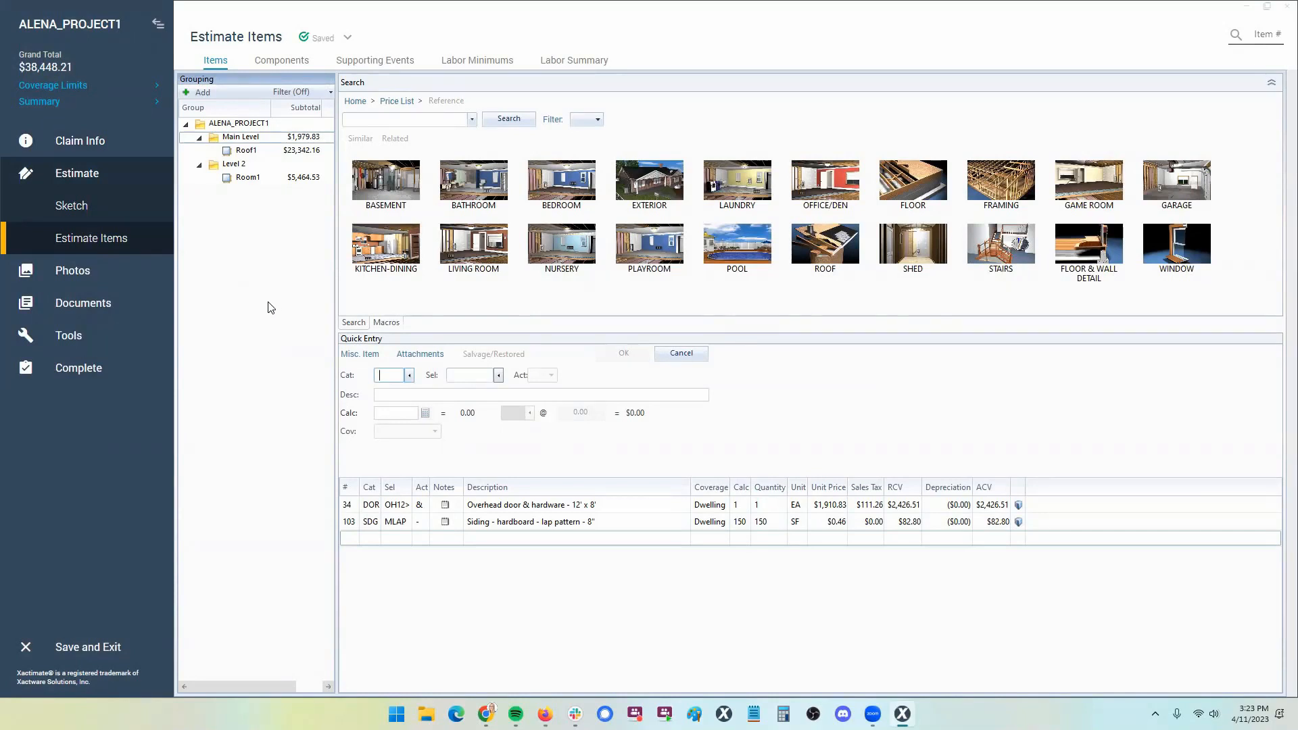
mouse_move(80, 141)
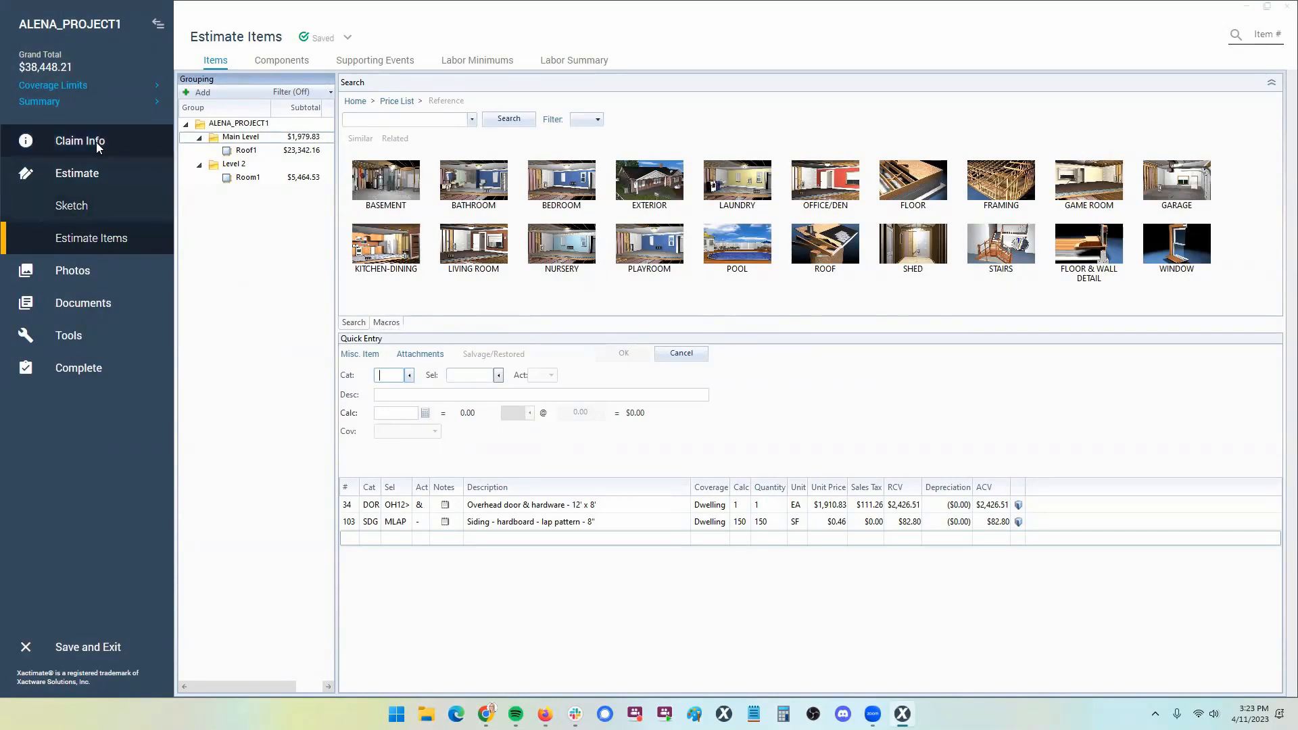
mouse_move(91, 239)
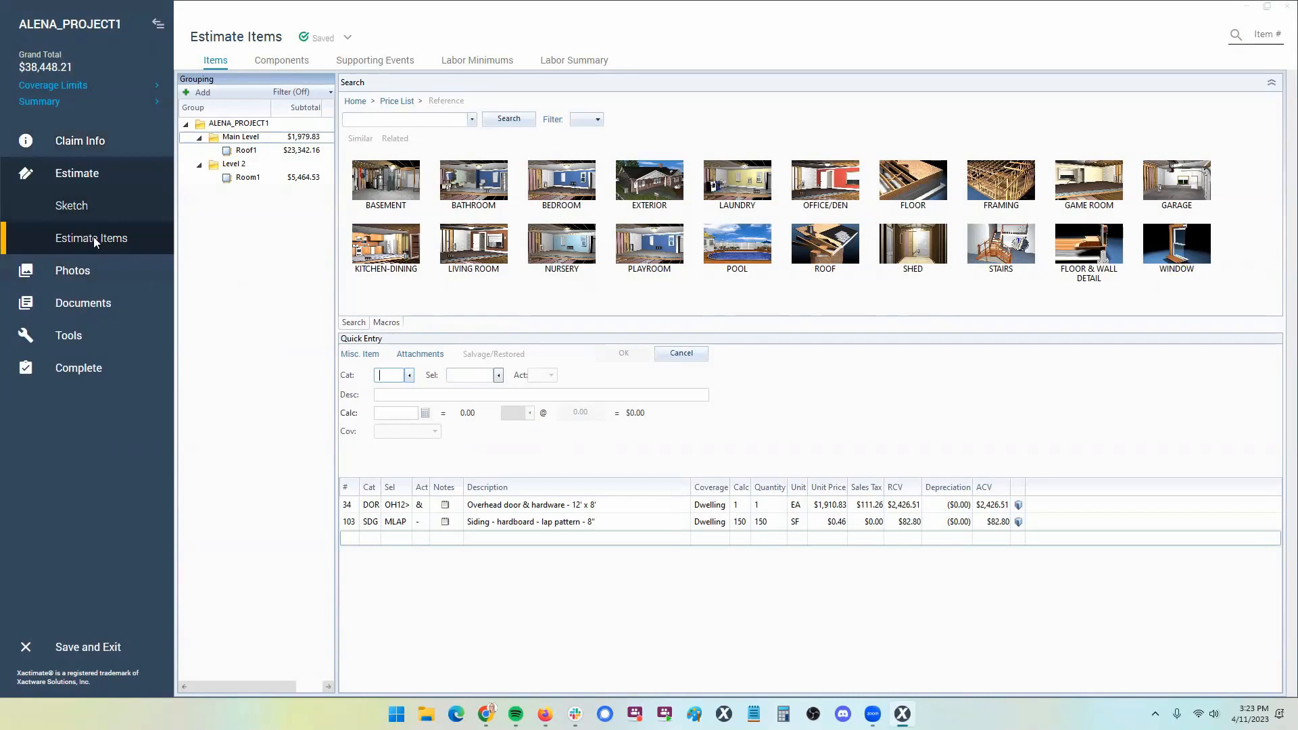
mouse_move(268, 137)
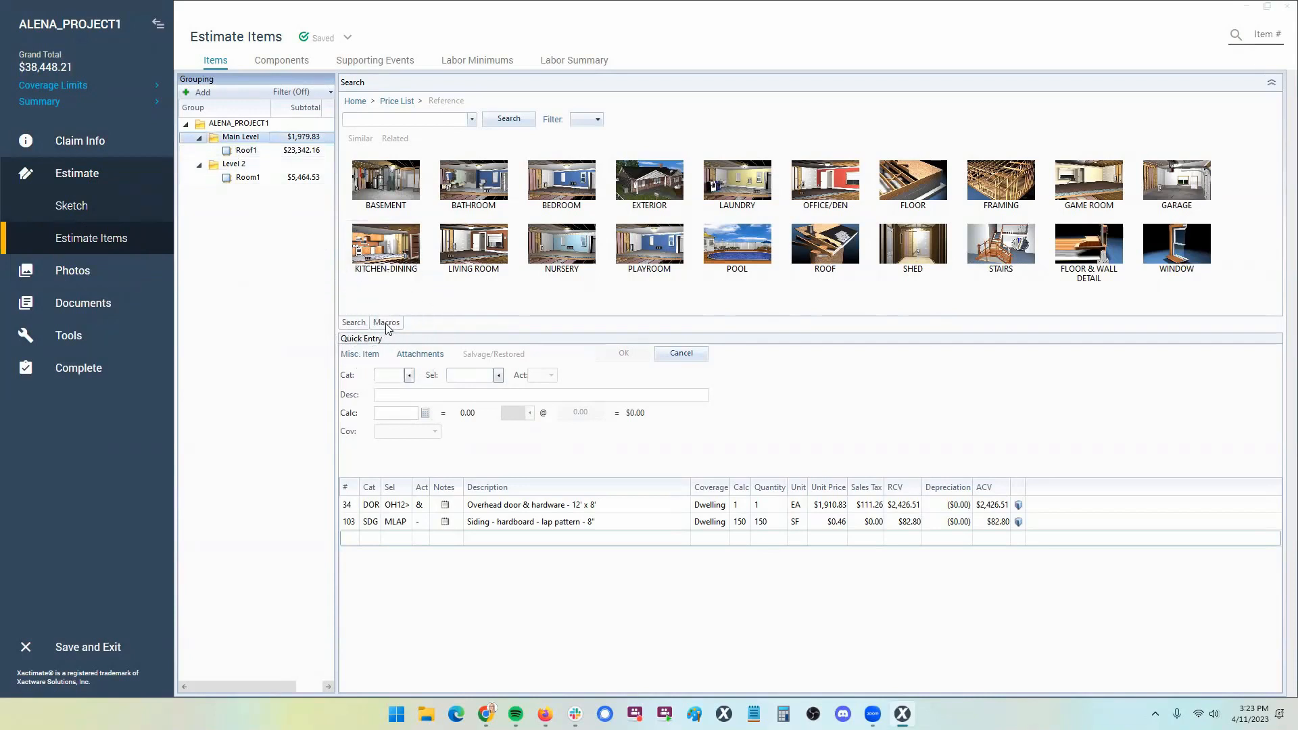
Switch to the Macros tab and browse roofing and painting macros like 3-tab shingle.
left_click(386, 322)
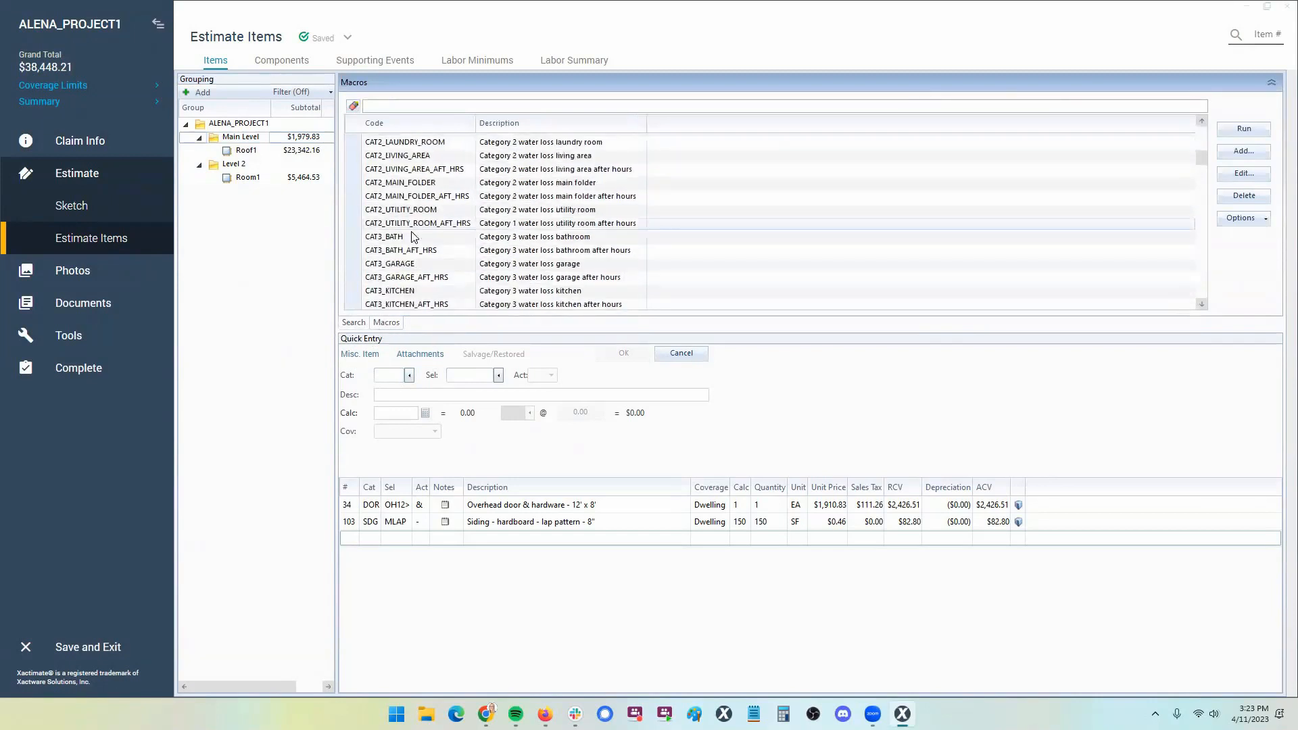
scroll("down", 3)
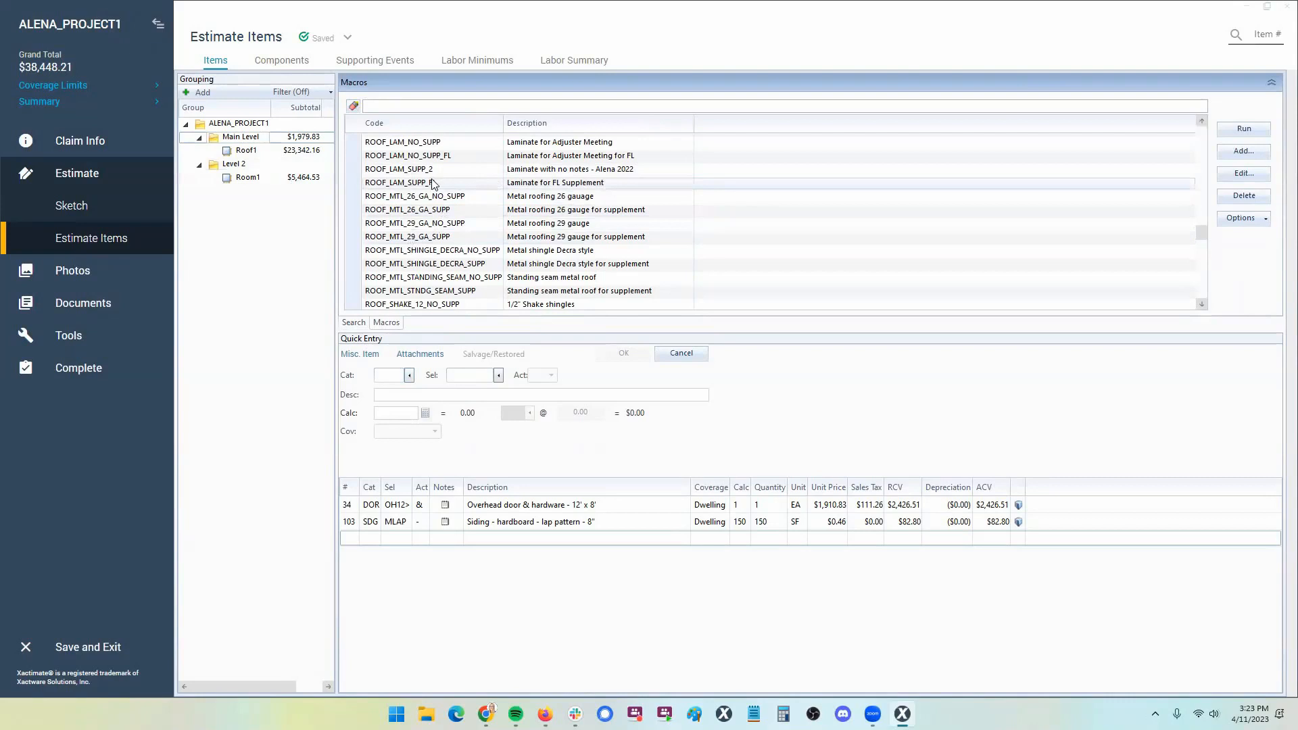
scroll("up", 3)
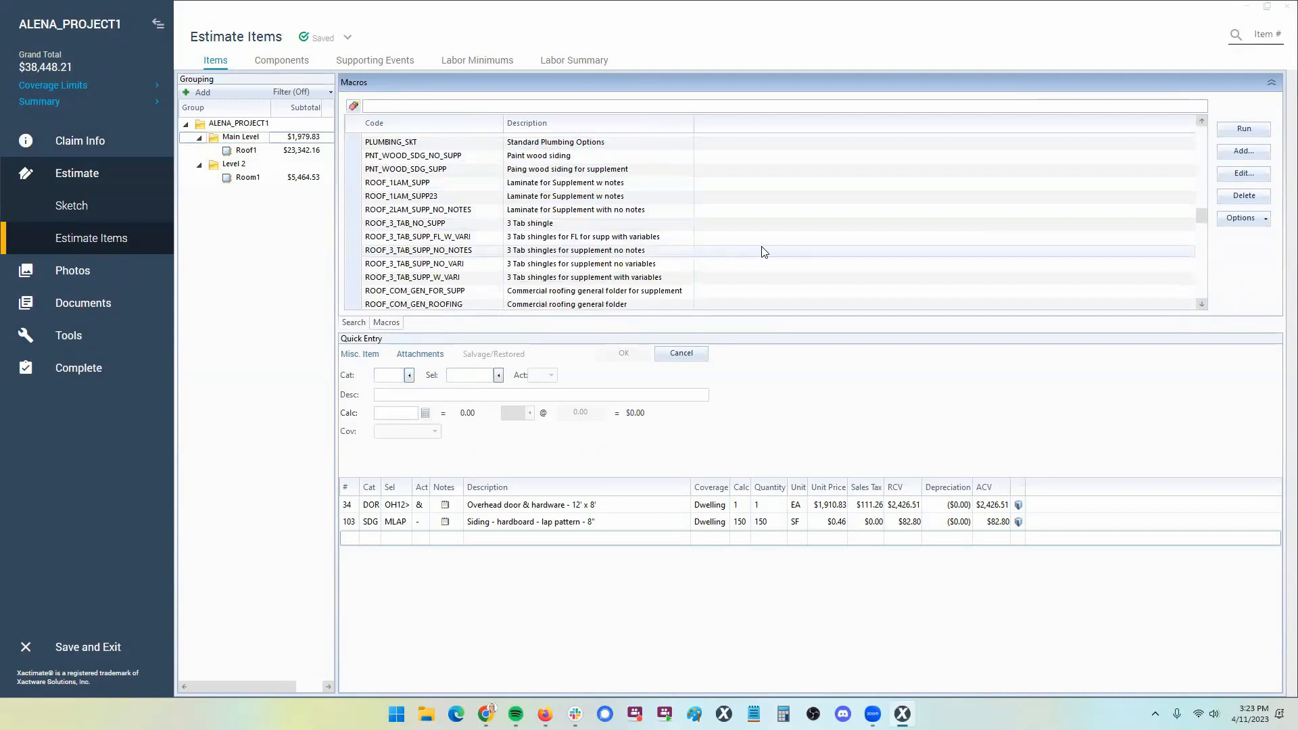
mouse_move(749, 259)
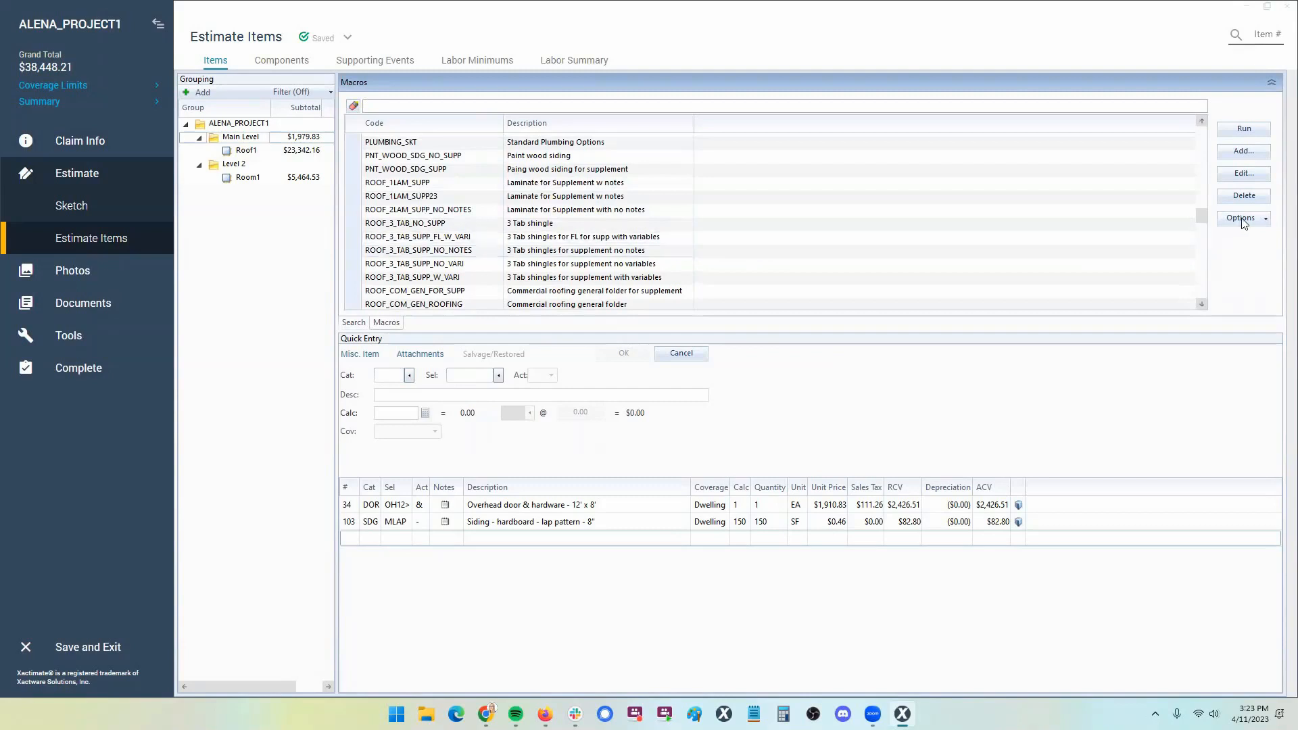
left_click(1241, 218)
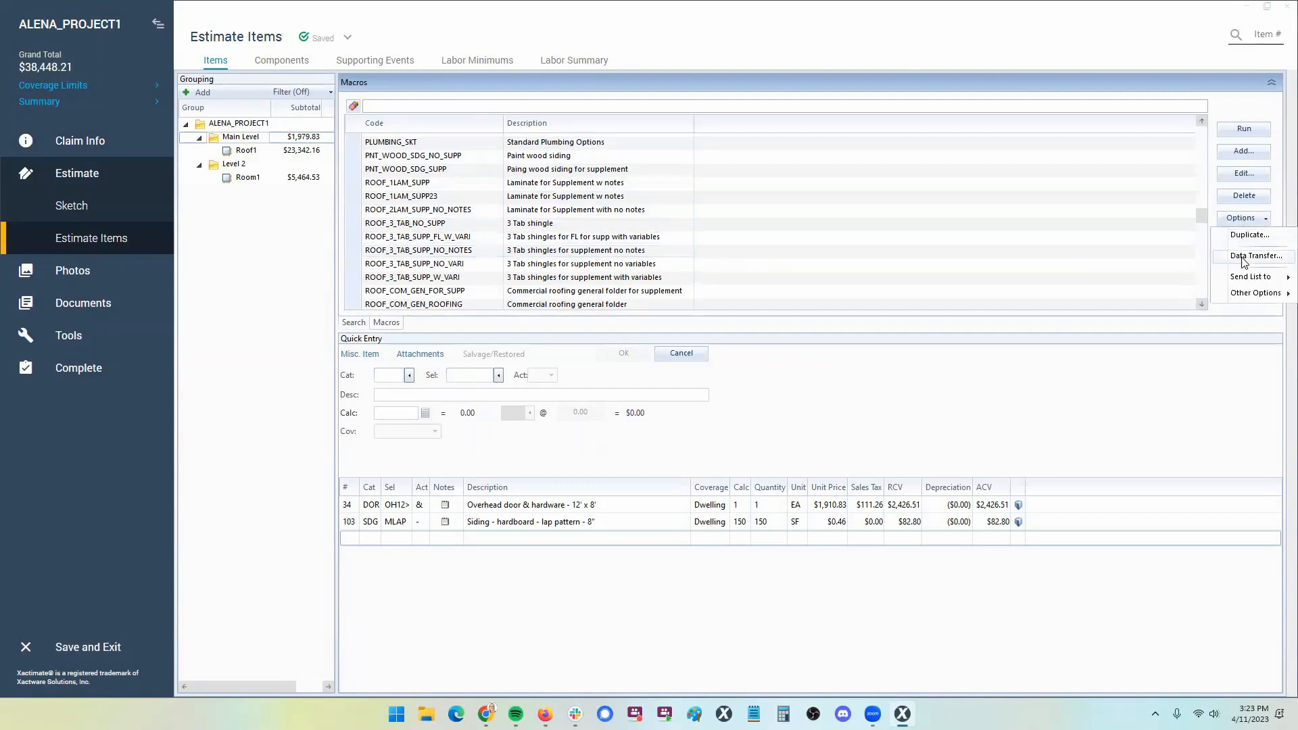
left_click(1255, 256)
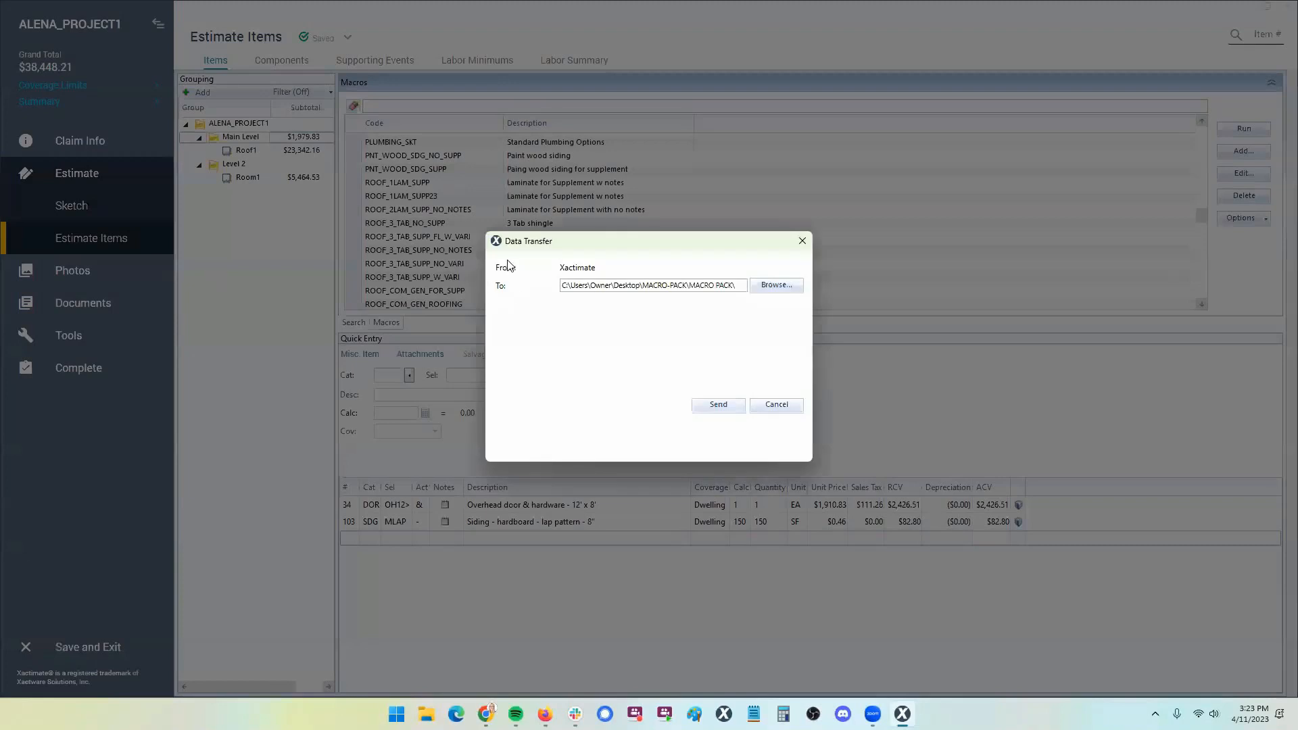
mouse_move(576, 270)
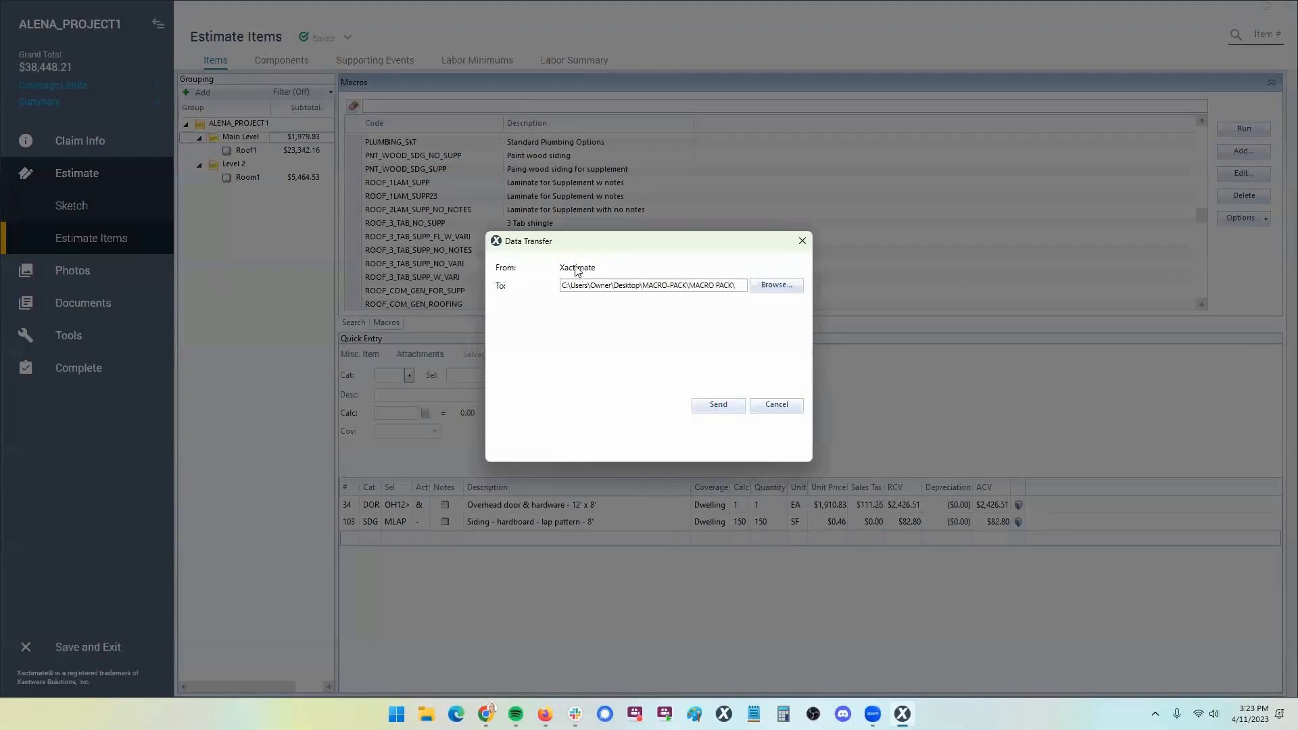
mouse_move(775, 417)
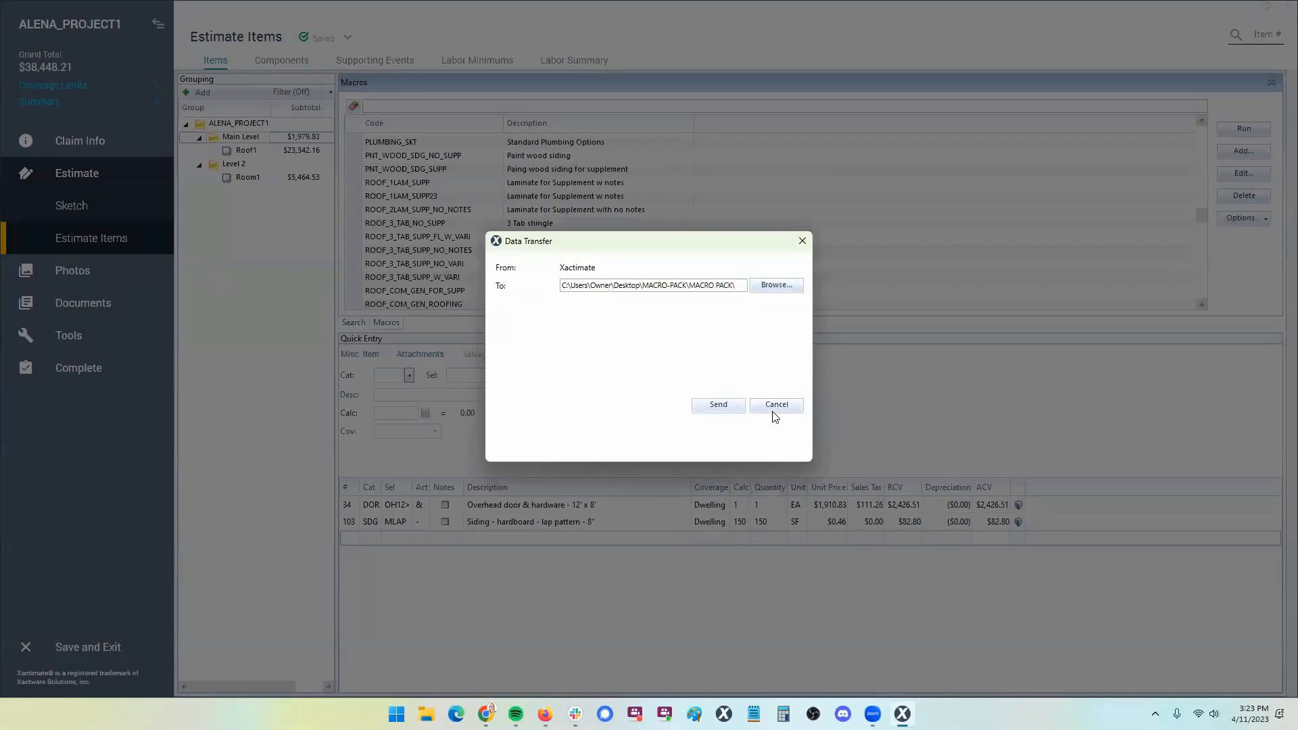
left_click(775, 405)
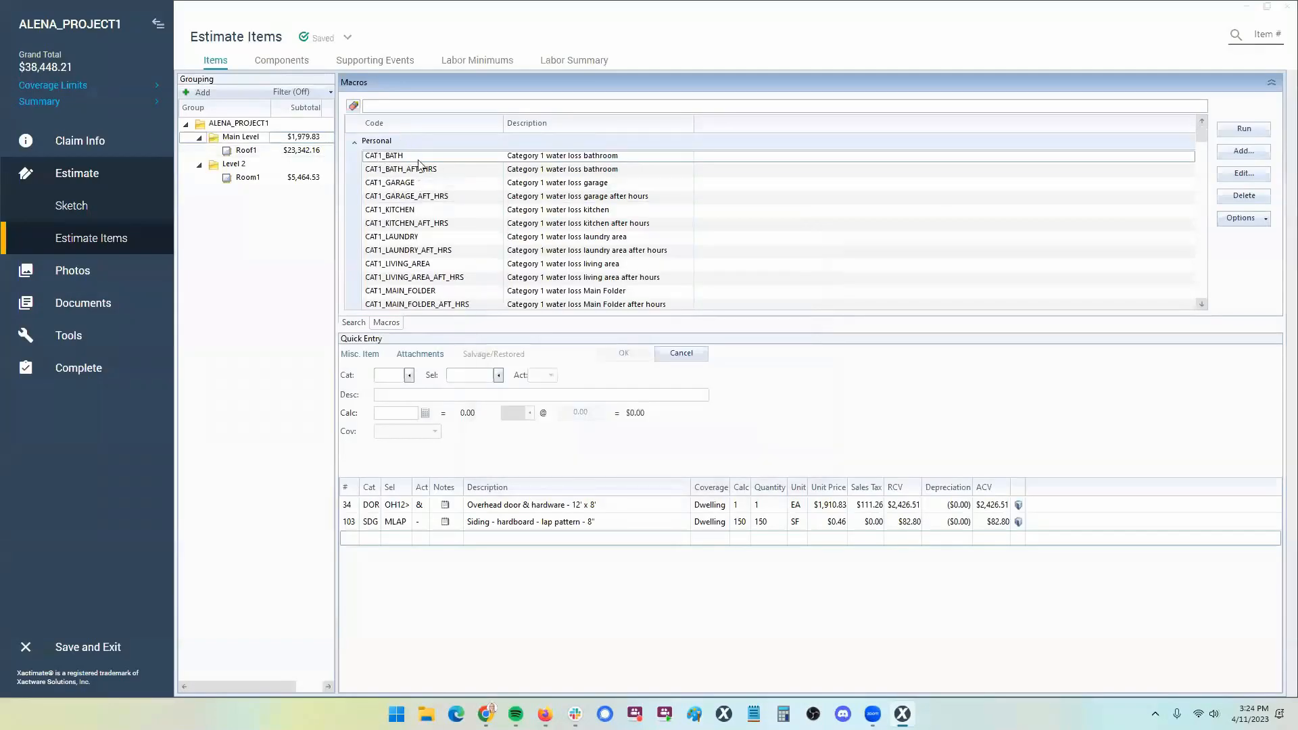
Clear the macro list, then open Options > Data Transfer and cancel it.
left_click(383, 156)
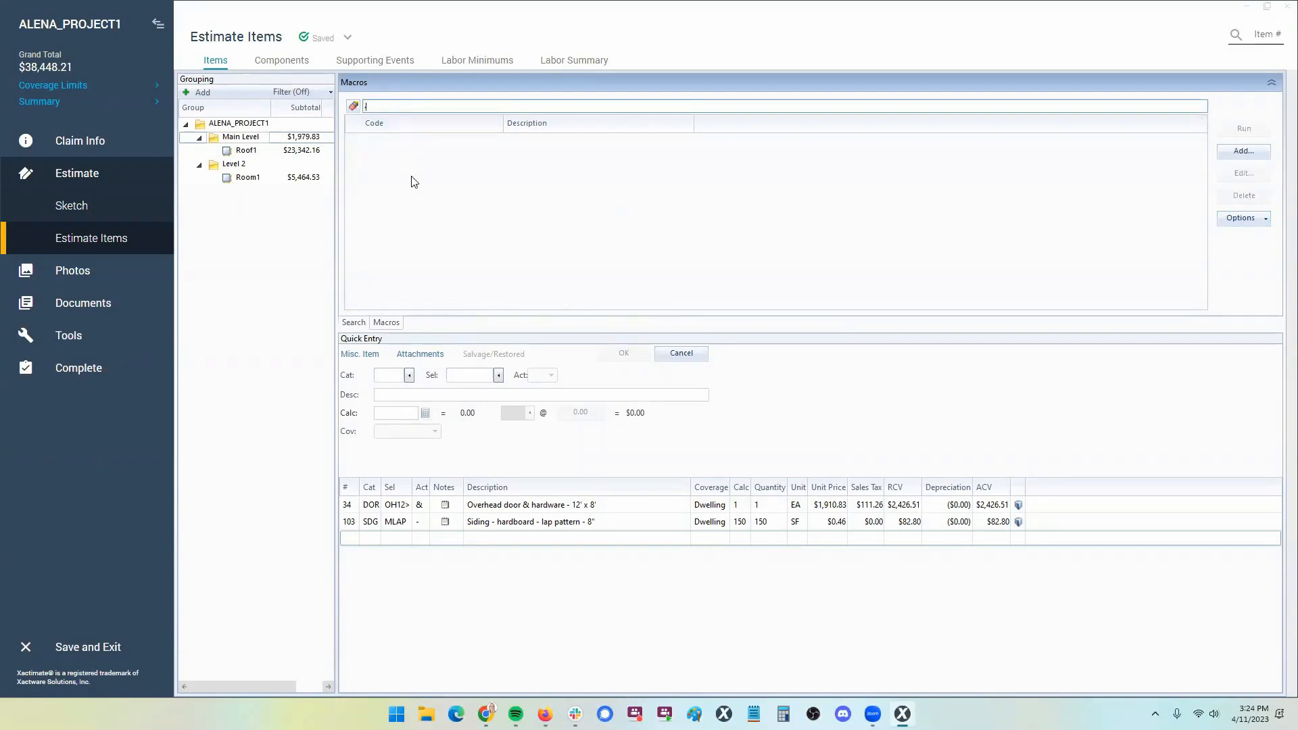
left_click(1242, 217)
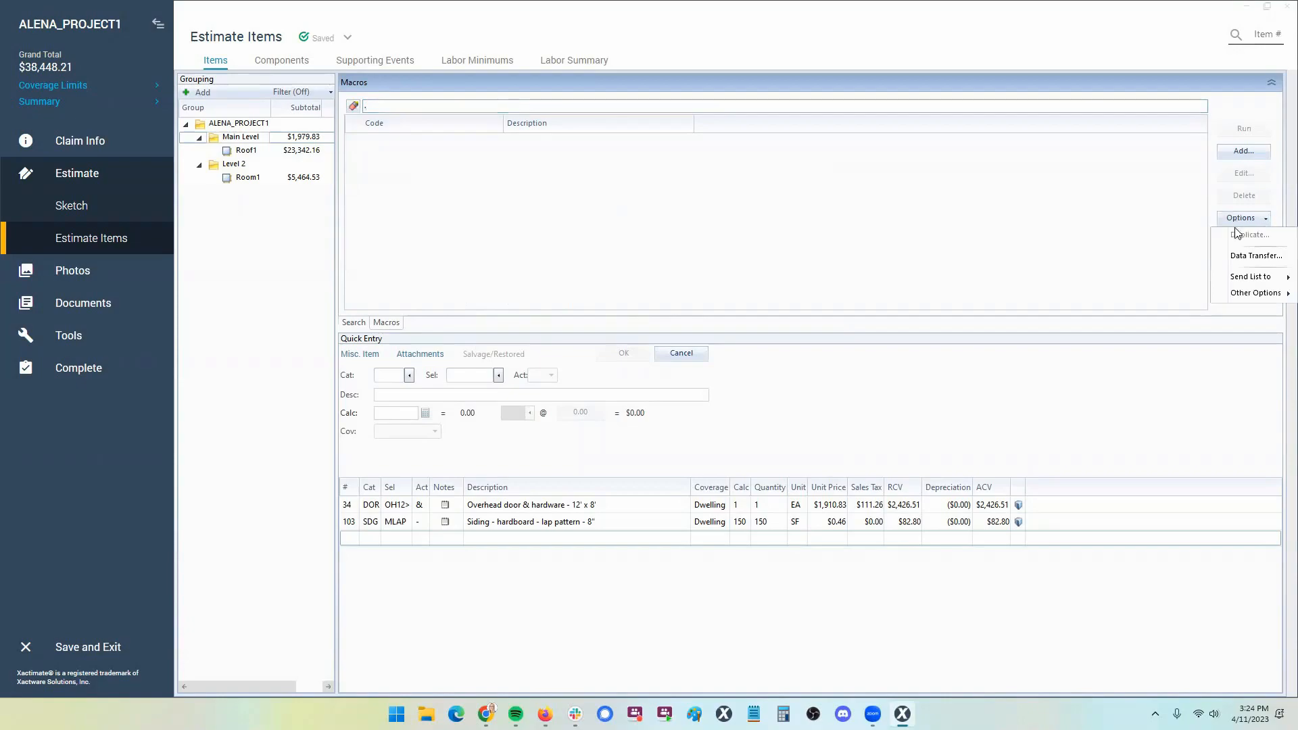
left_click(1256, 255)
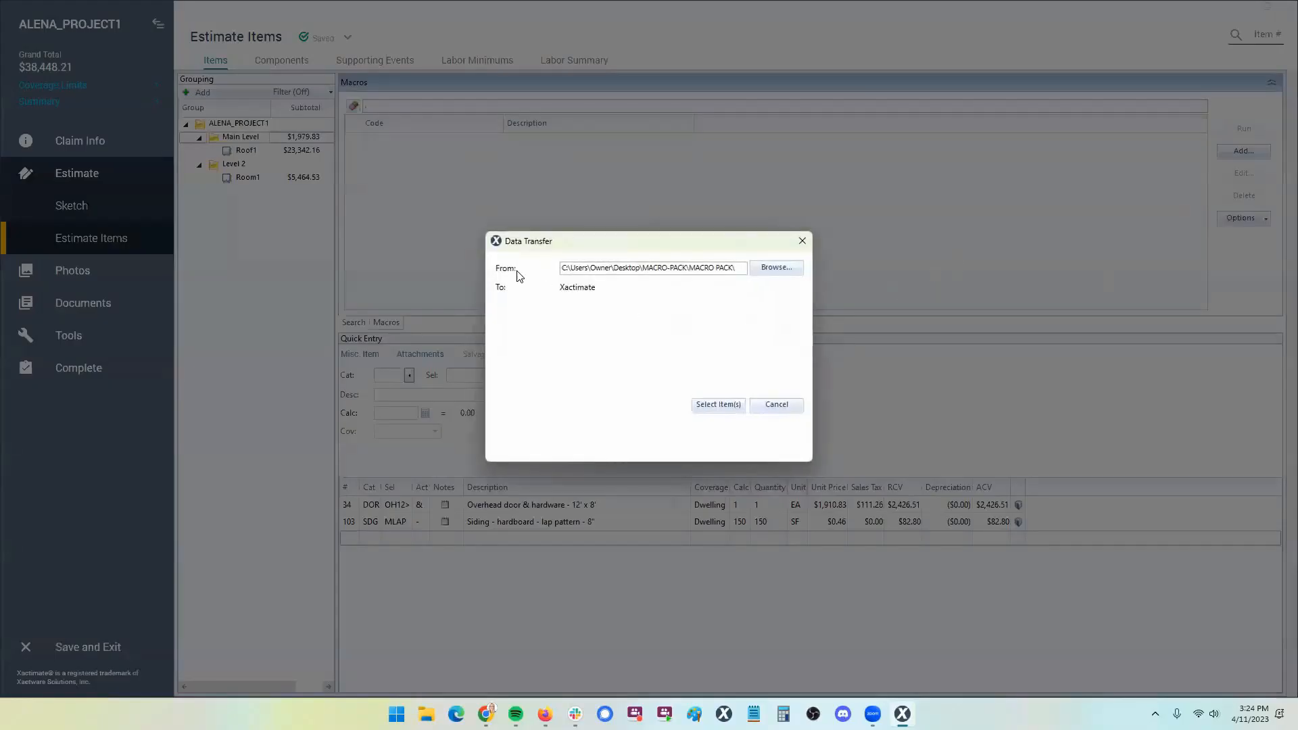
mouse_move(639, 288)
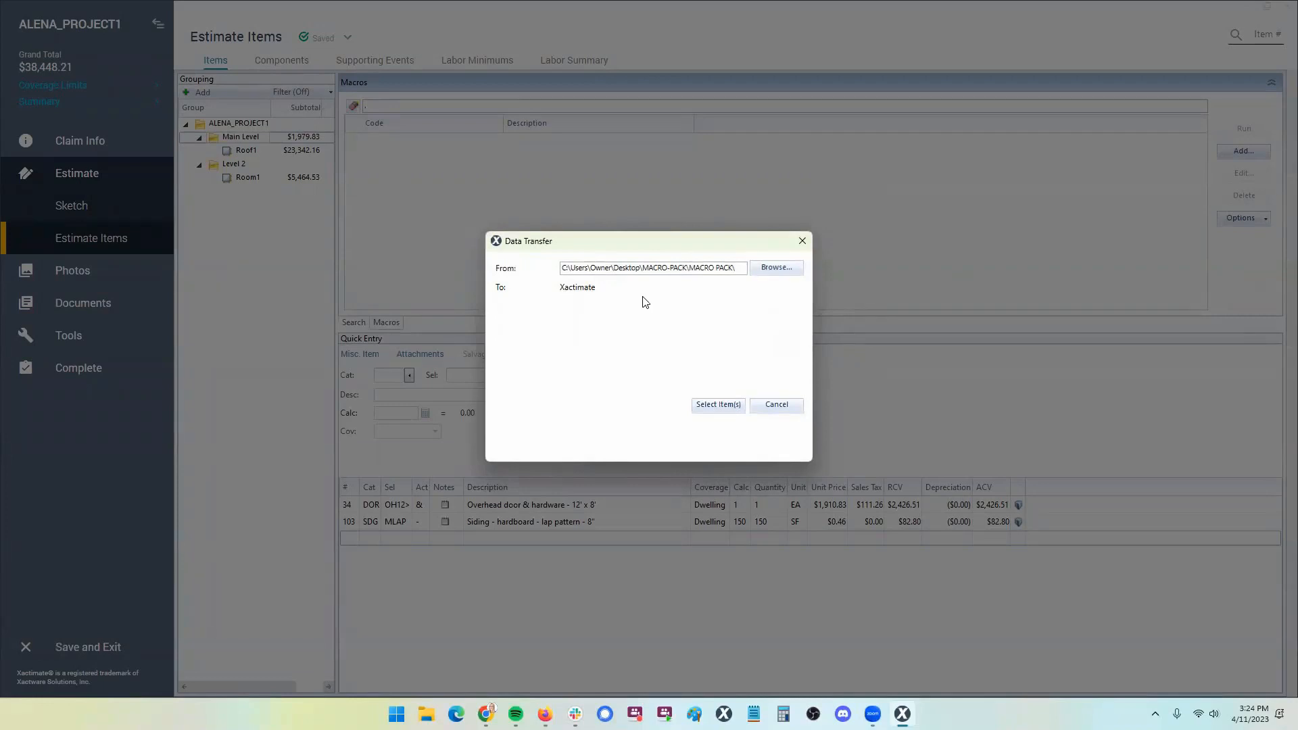
mouse_move(770, 402)
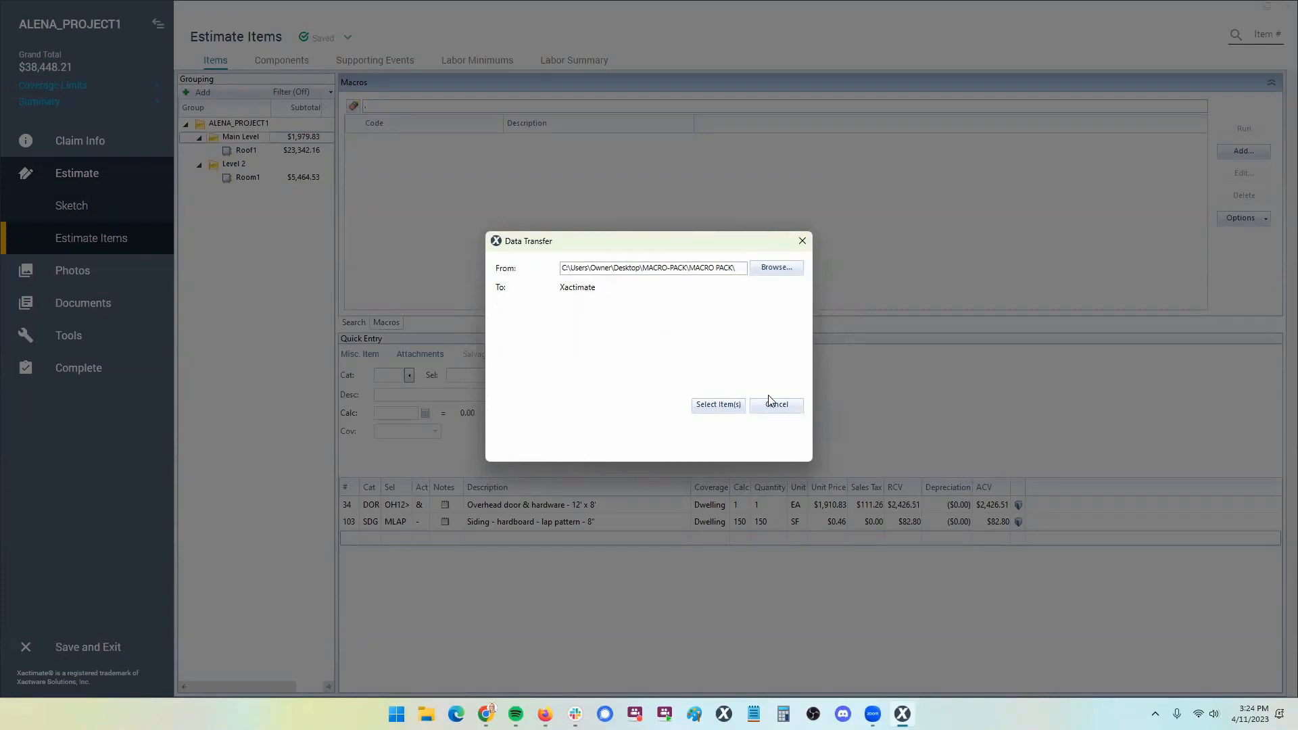
left_click(776, 406)
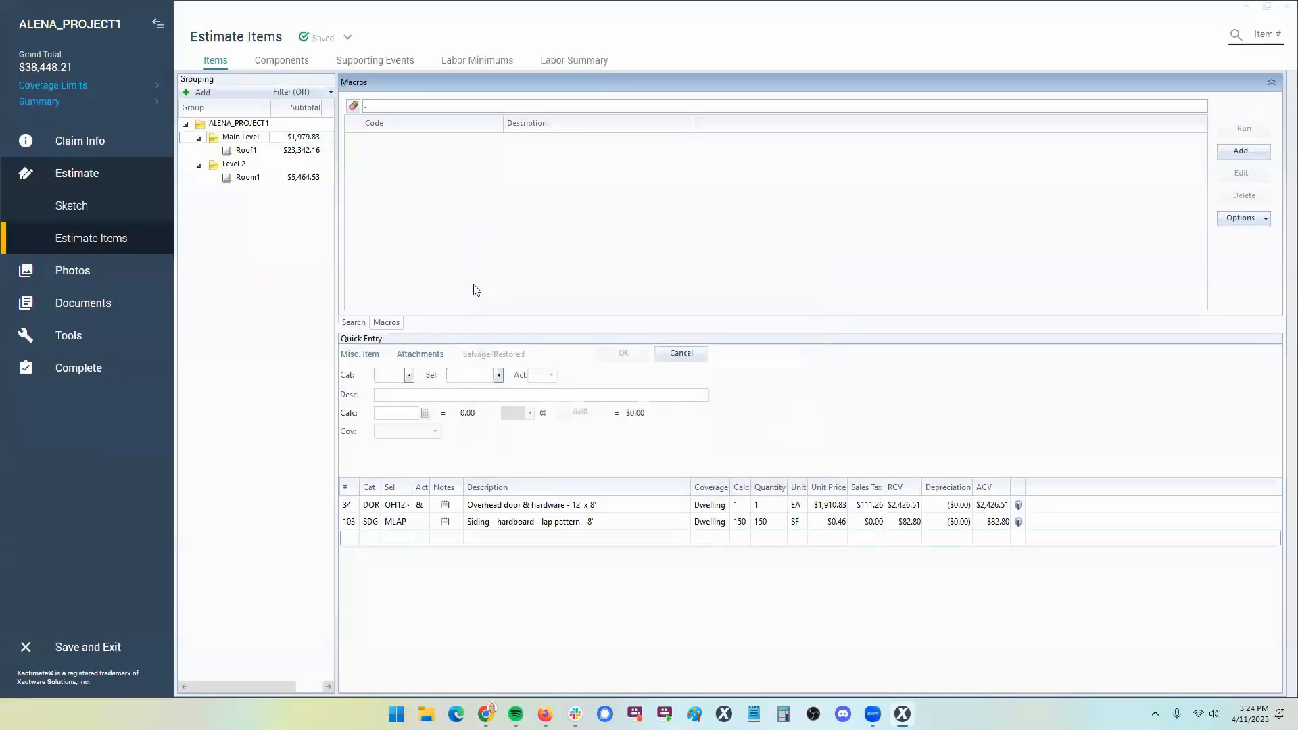
Open Data Transfer with the desktop MACRO PACK folder as source, then reopen and cancel Browse.
left_click(1240, 218)
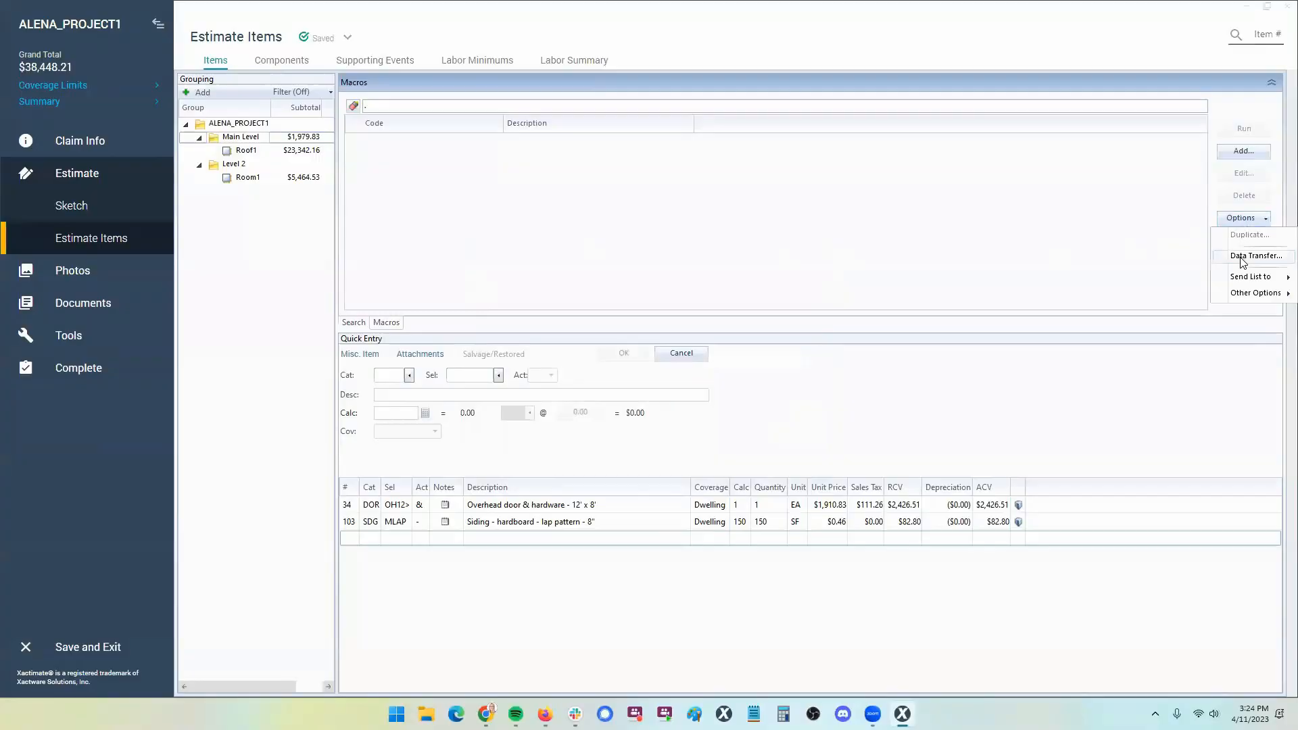
left_click(1255, 255)
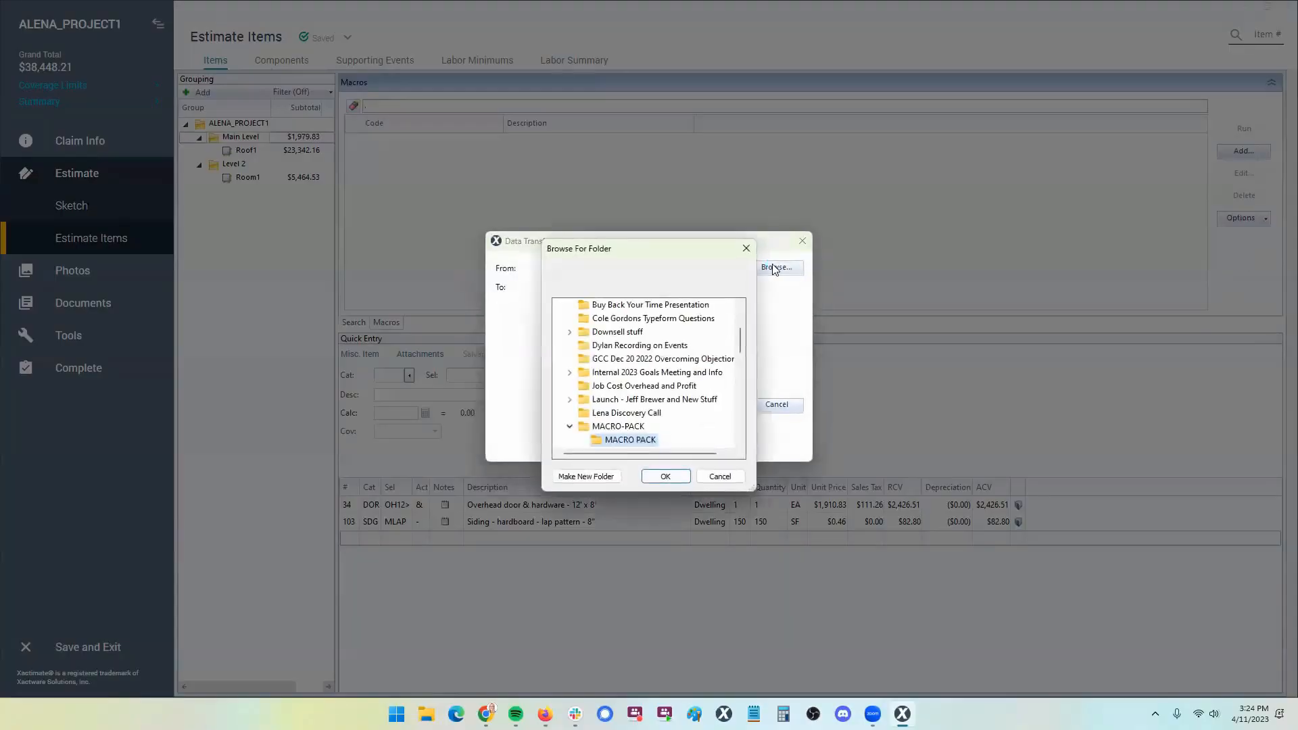
left_click(665, 476)
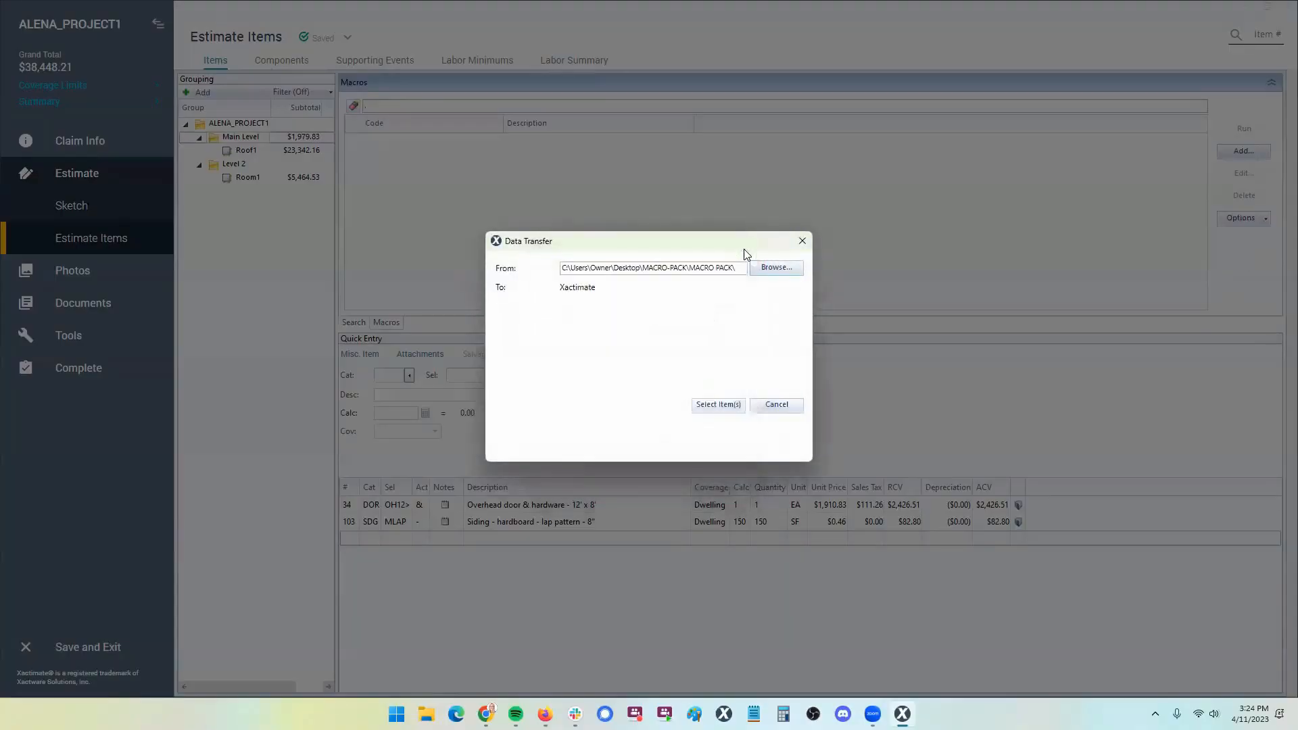
mouse_move(703, 336)
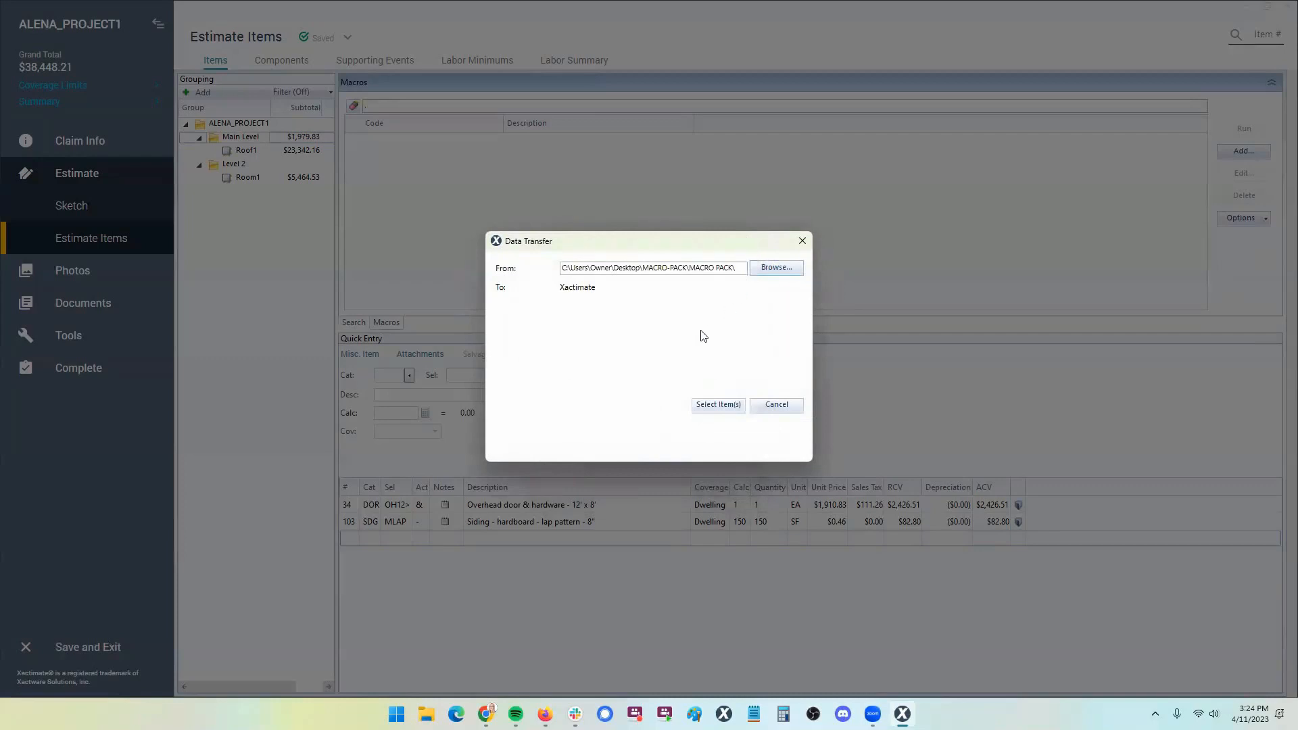
mouse_move(704, 324)
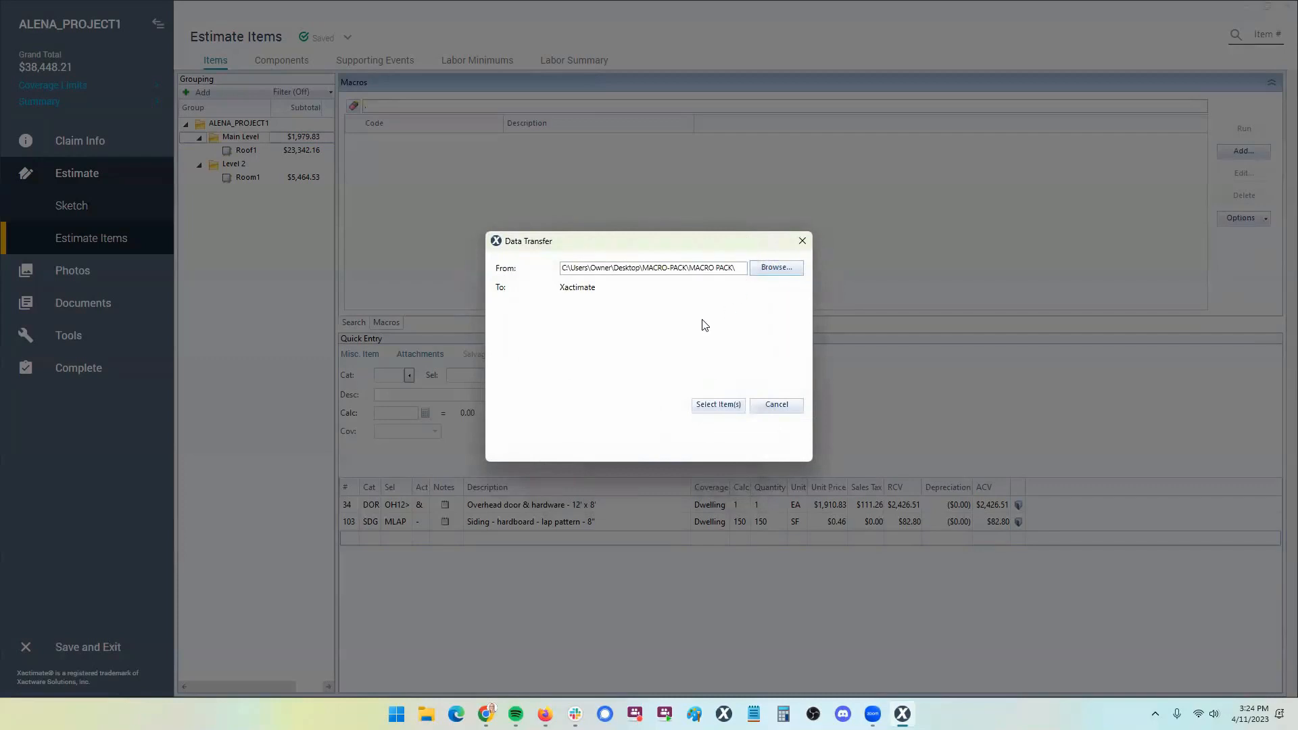
left_click(775, 268)
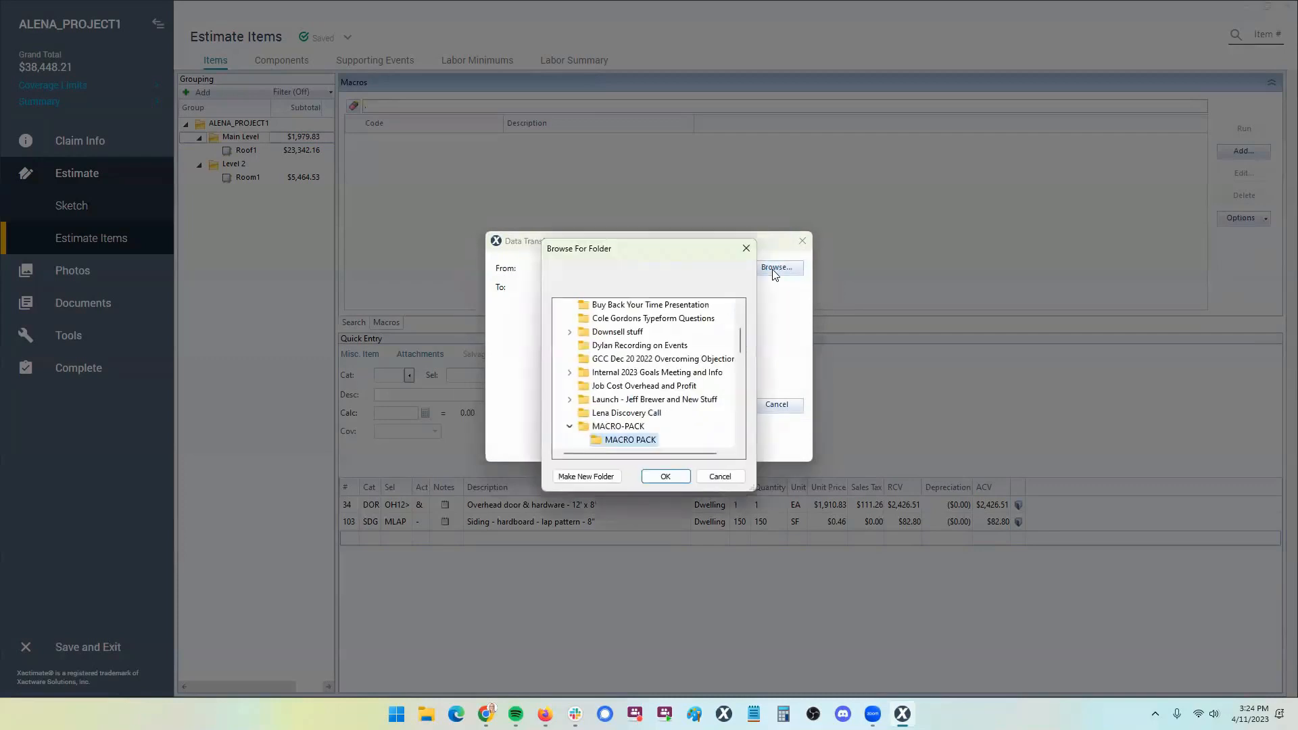
left_click(631, 439)
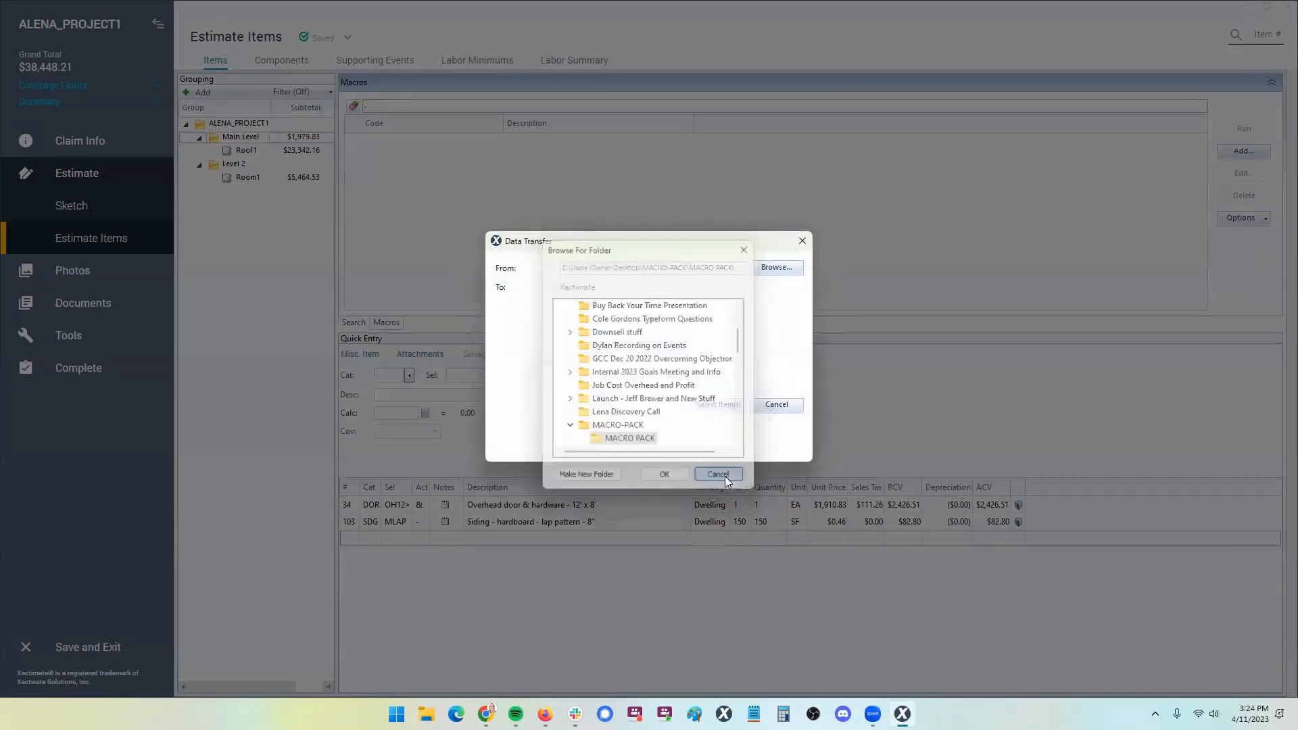